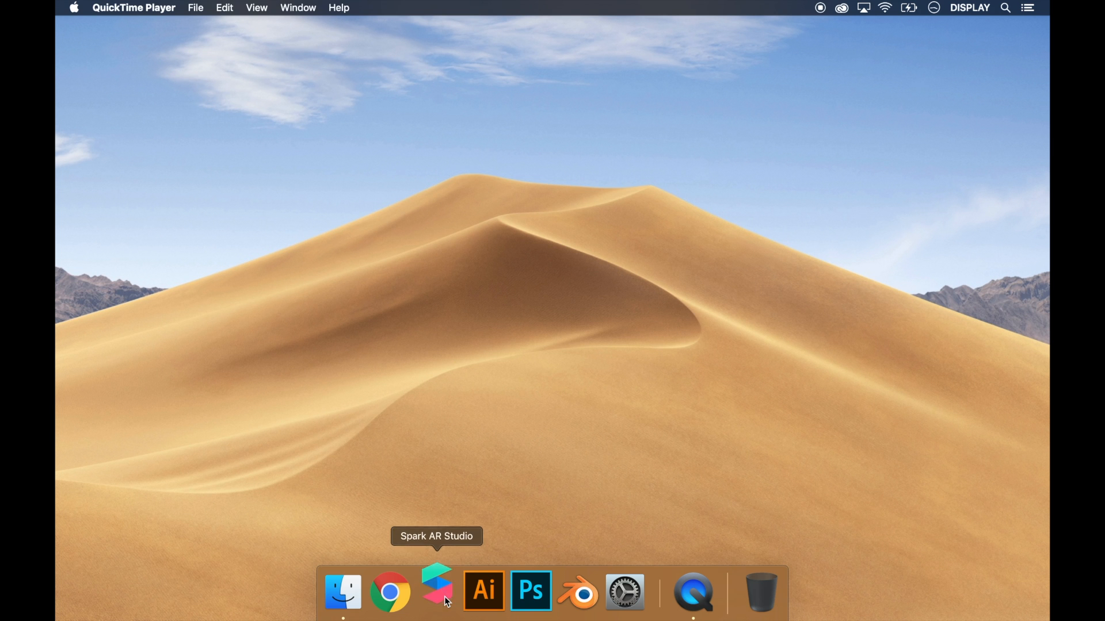
- Launch Spark AR Studio and create a new blank project with the default scene
click(436, 591)
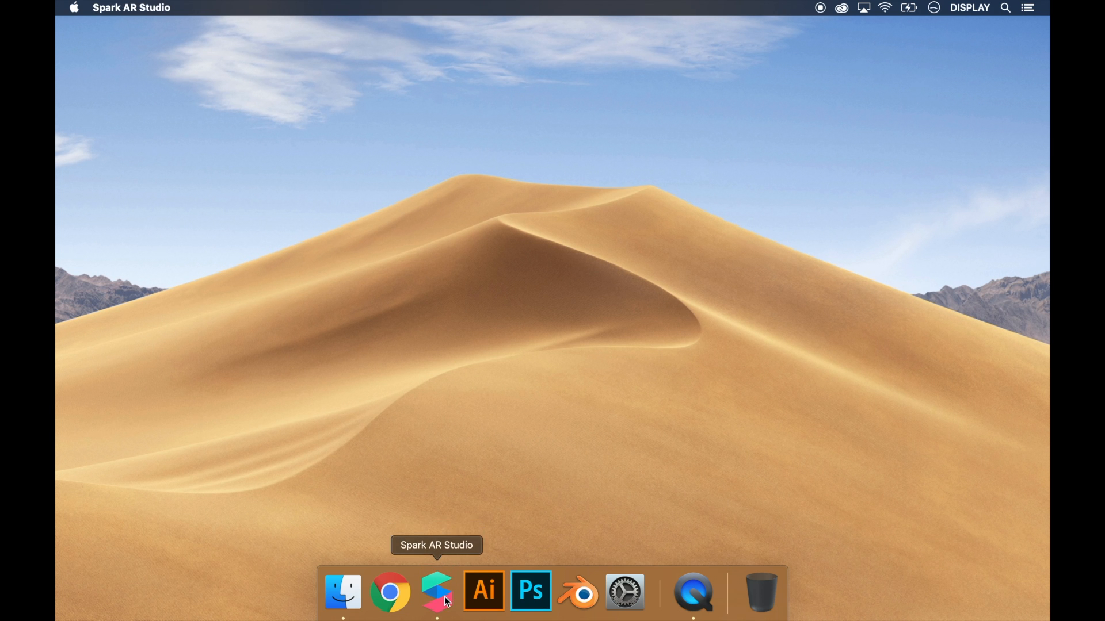
click(436, 592)
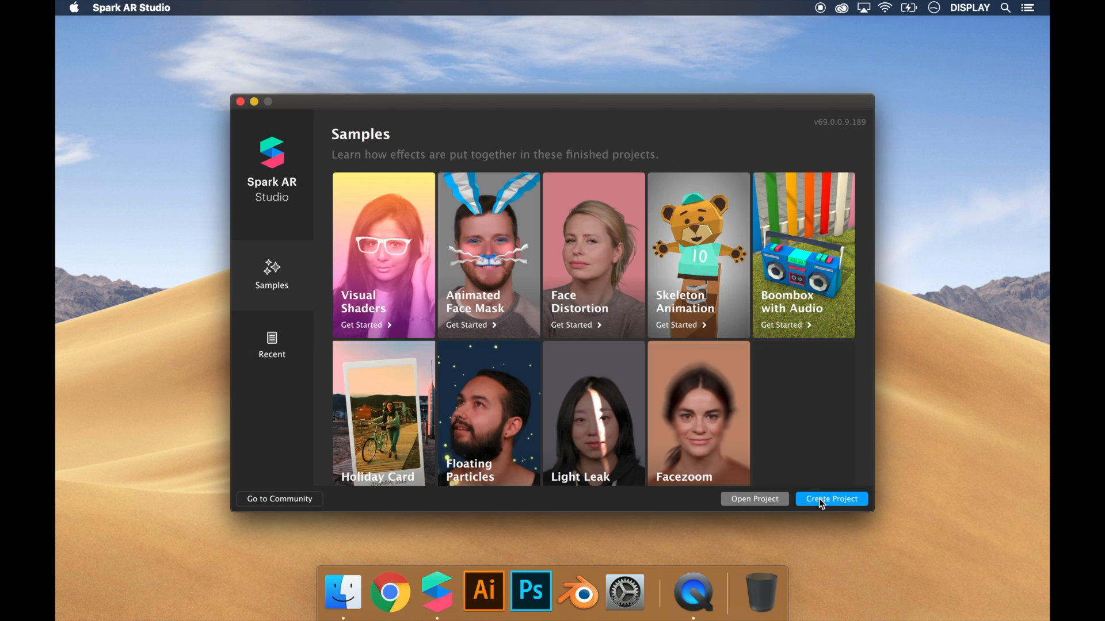
click(831, 498)
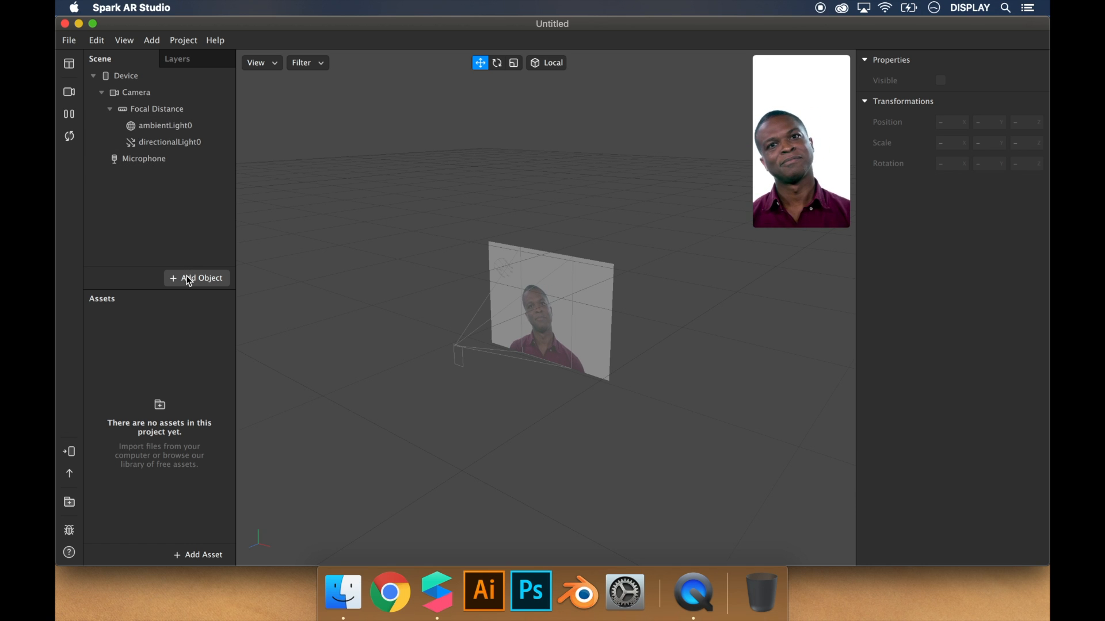
- Insert a Speaker object, speaker0, into the scene
click(201, 277)
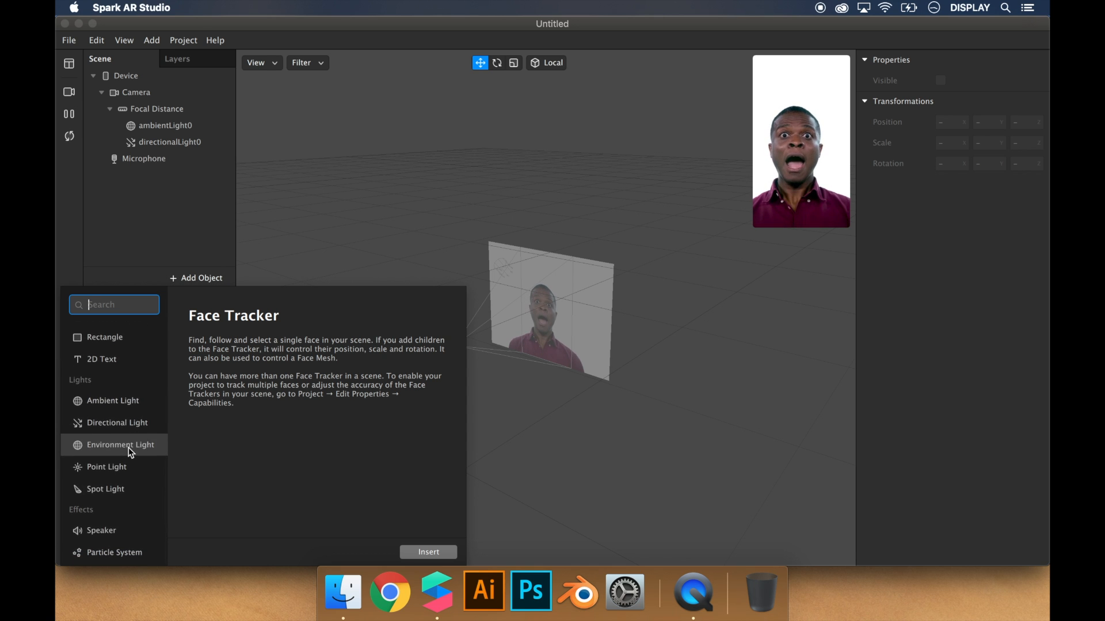
click(101, 533)
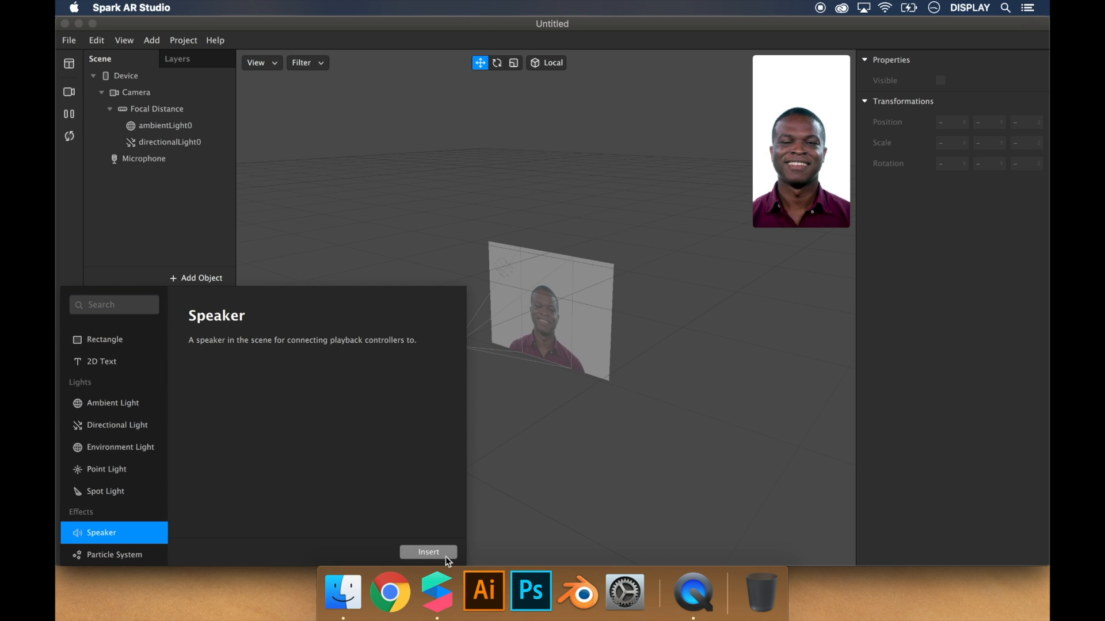
click(428, 552)
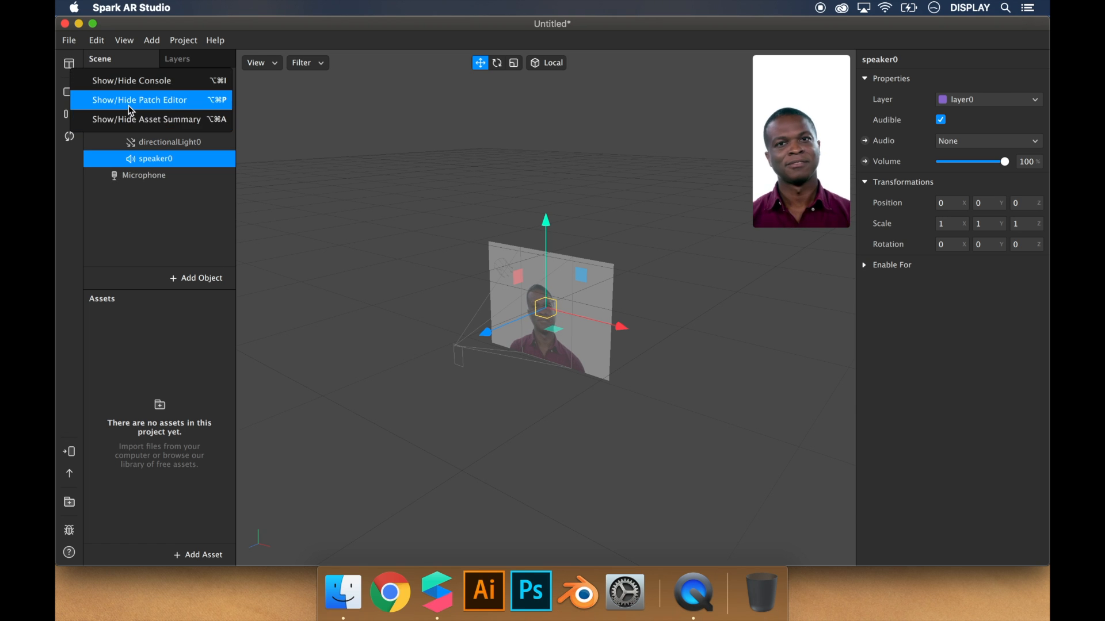
- Show the Patch Editor and create Microphone and speaker0 patches
click(138, 99)
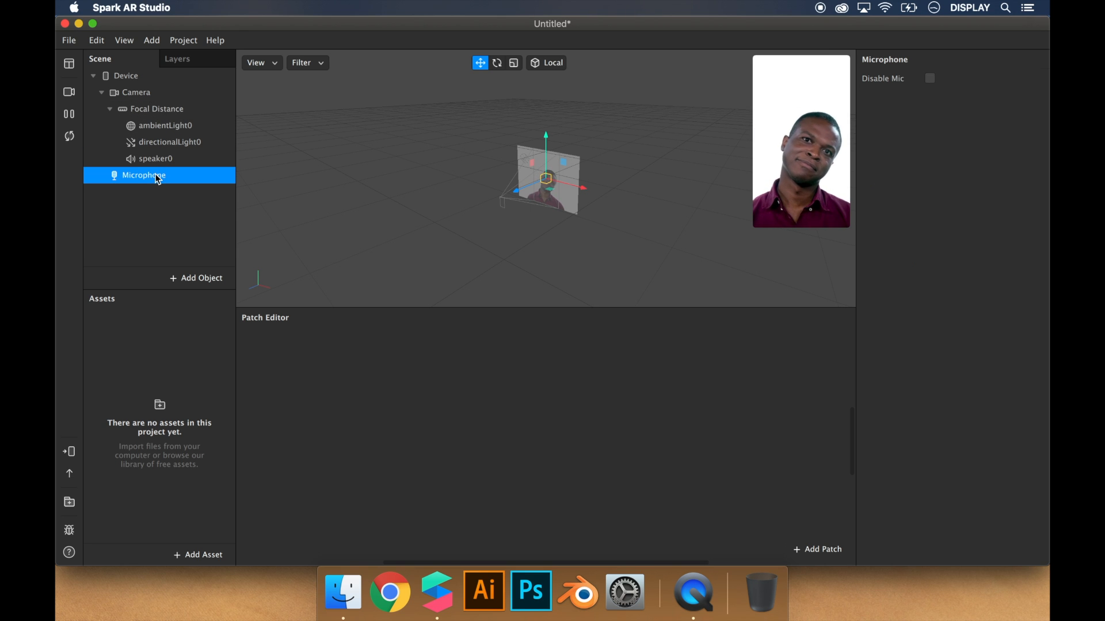
click(225, 175)
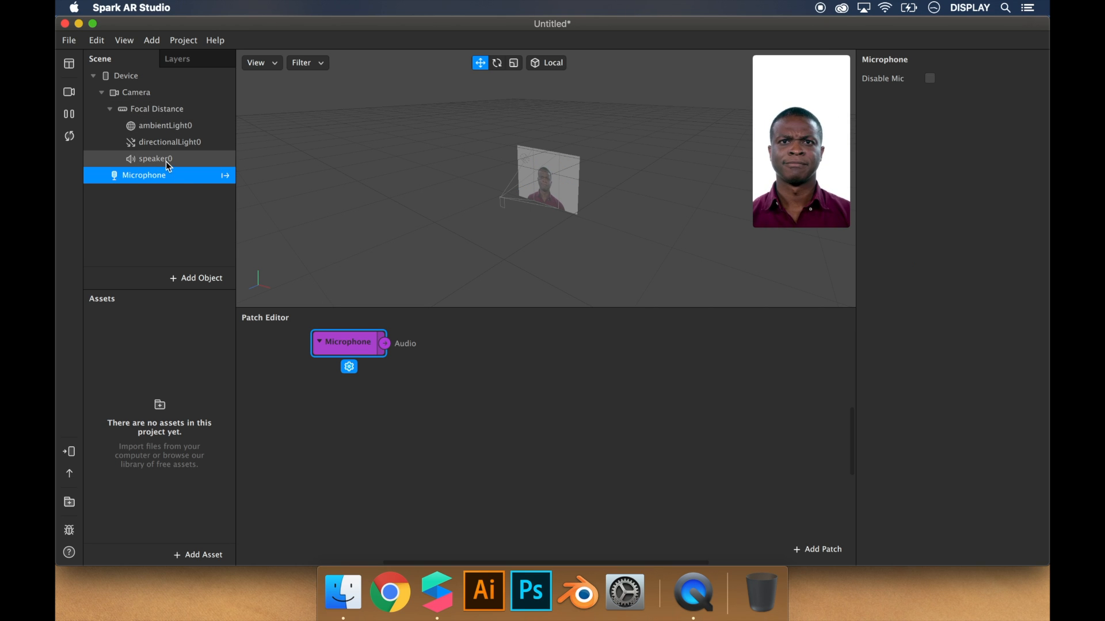
click(153, 159)
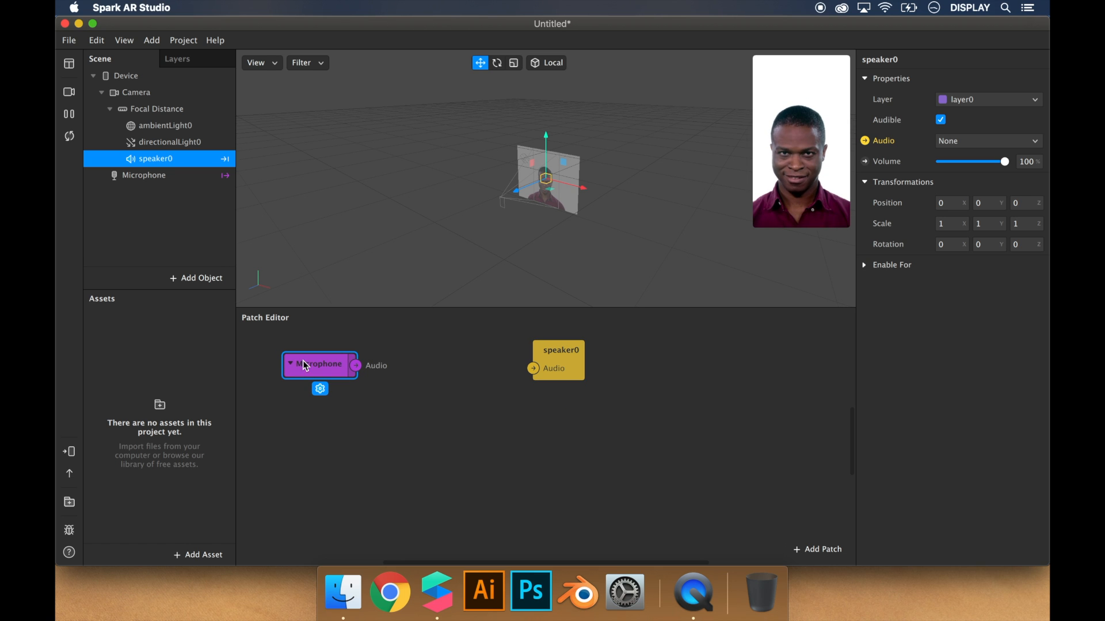
mouse_move(407, 387)
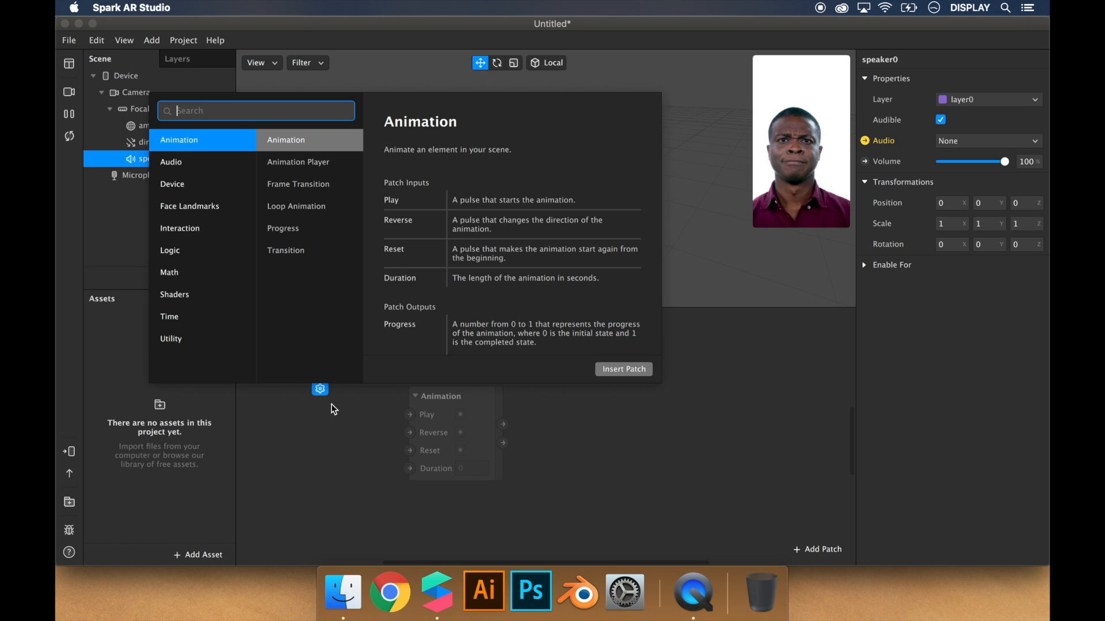
mouse_move(198, 172)
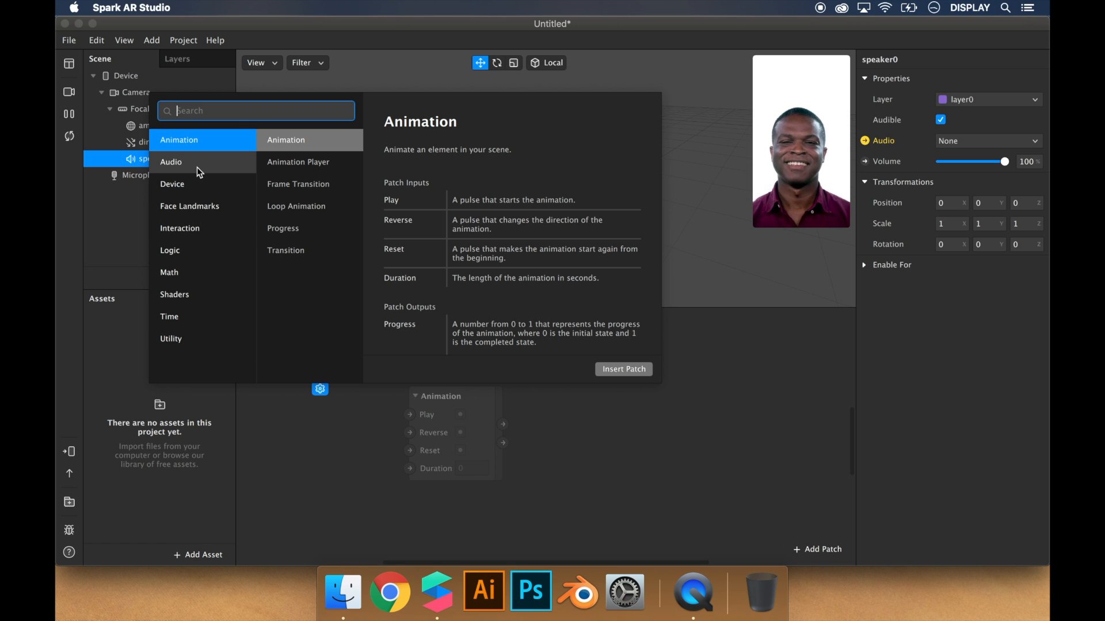
- Insert an Audio > Reverb patch into the patch graph
click(172, 161)
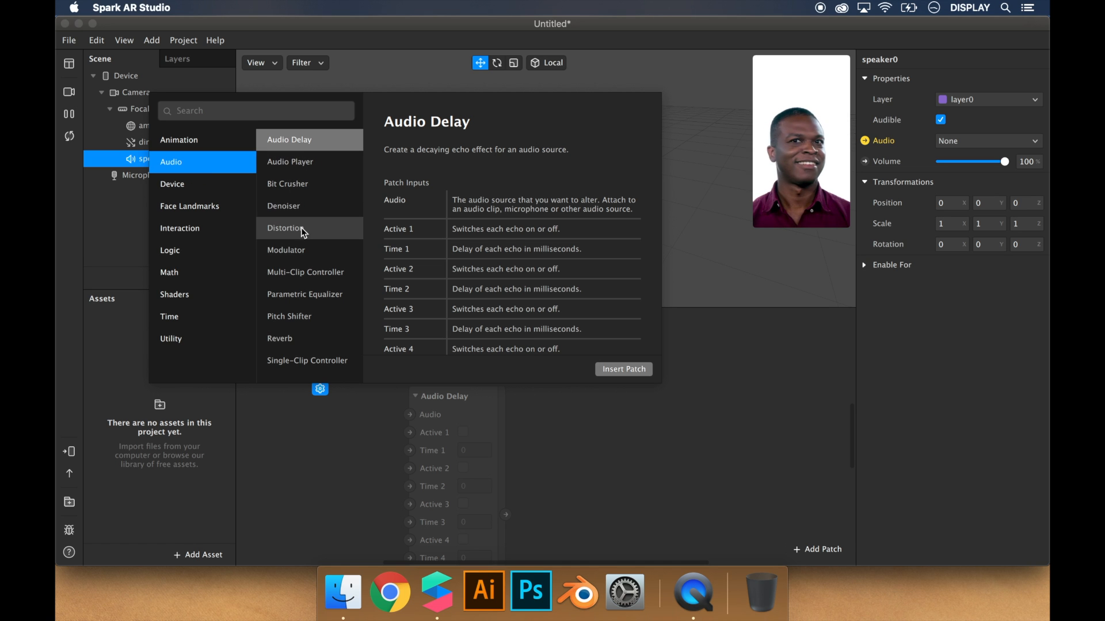
click(279, 339)
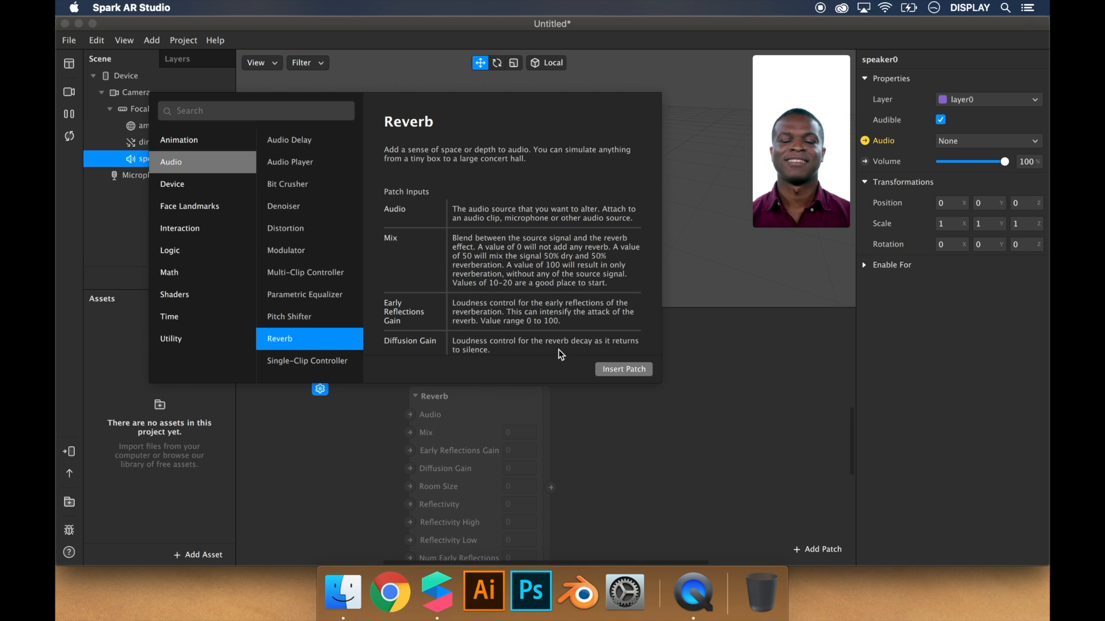
click(622, 368)
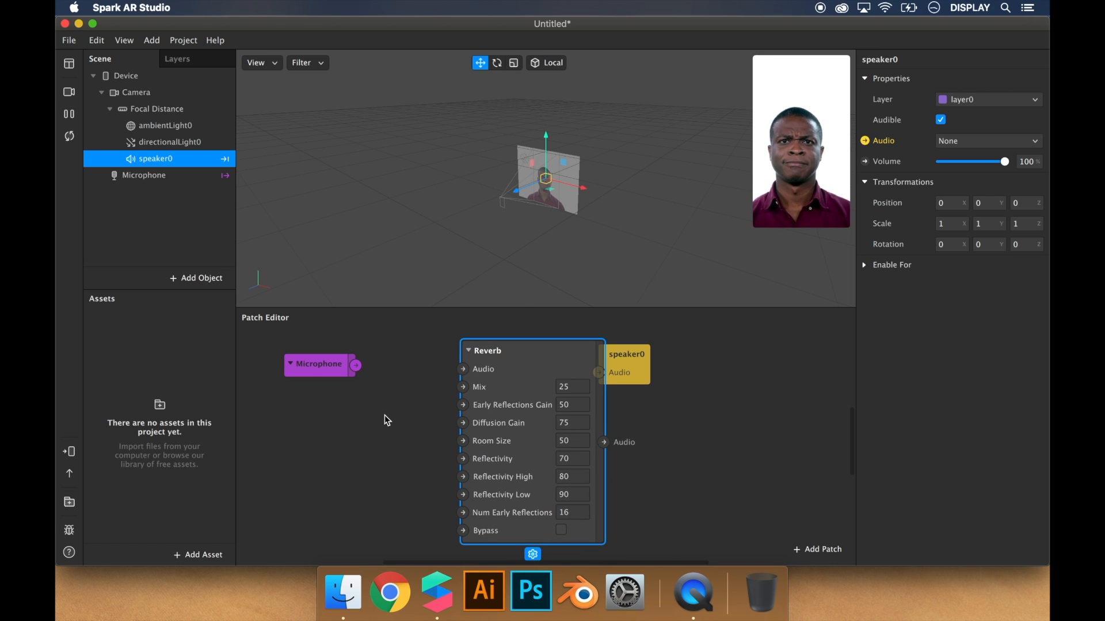
- Add an Audio > Pitch Shifter patch and select it
click(817, 548)
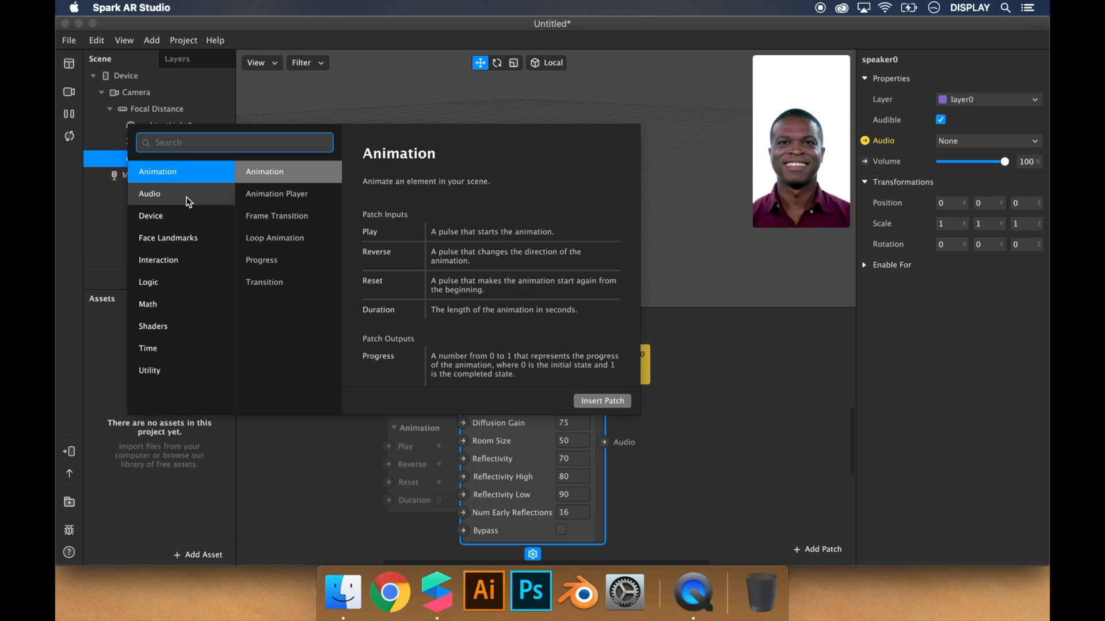
click(267, 348)
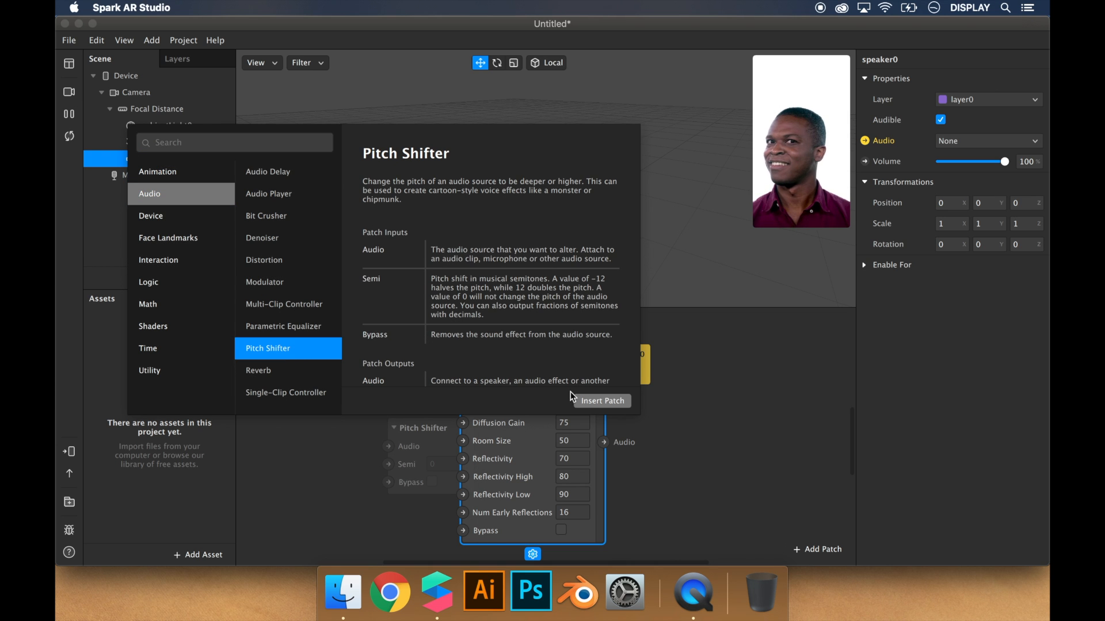
click(601, 400)
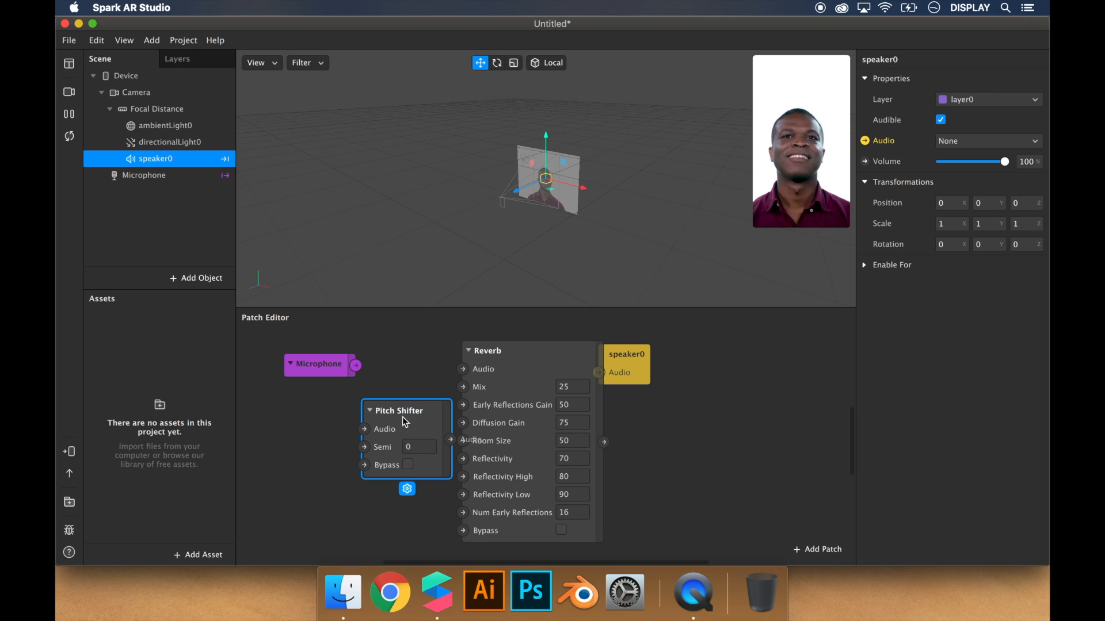
click(419, 447)
text(-4)
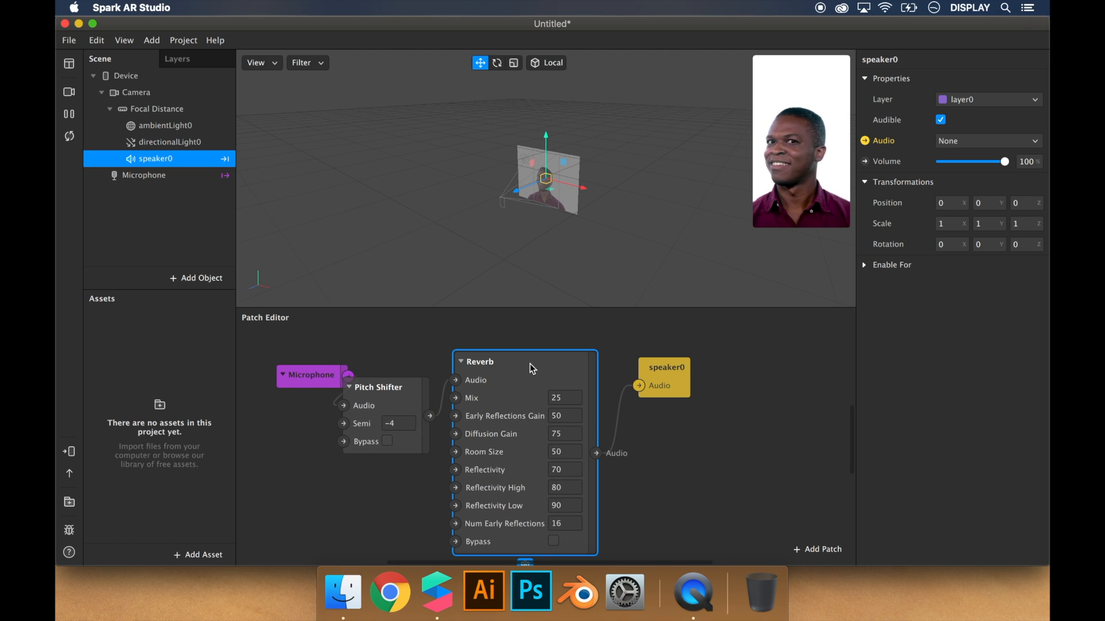
- Insert a fresh Audio > Reverb patch to follow the Pitch Shifter
click(817, 549)
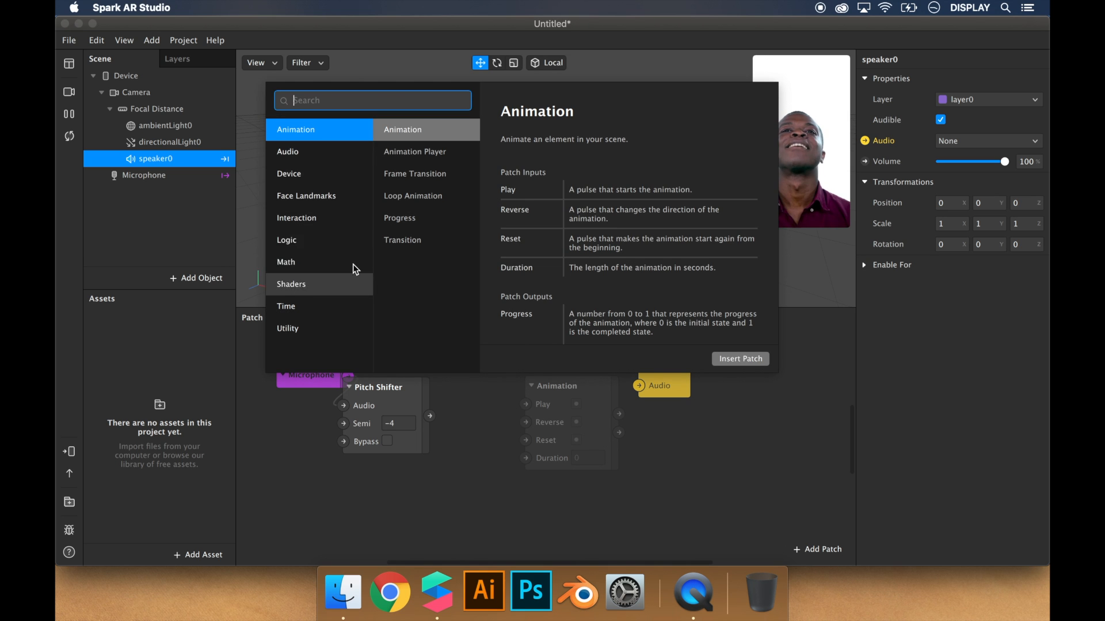
mouse_move(319, 151)
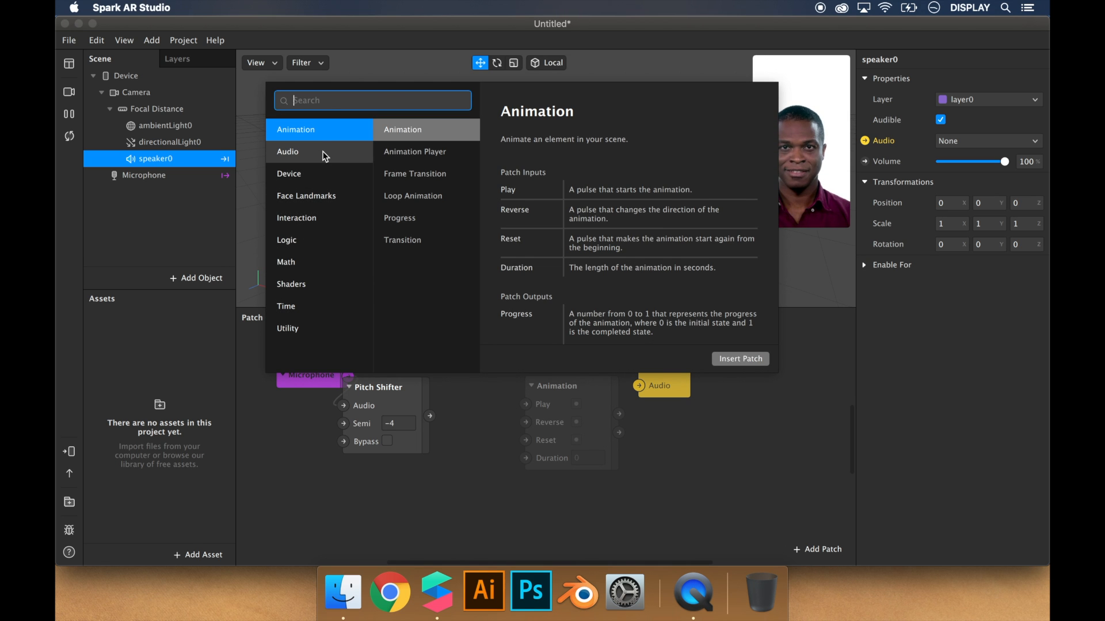
click(288, 151)
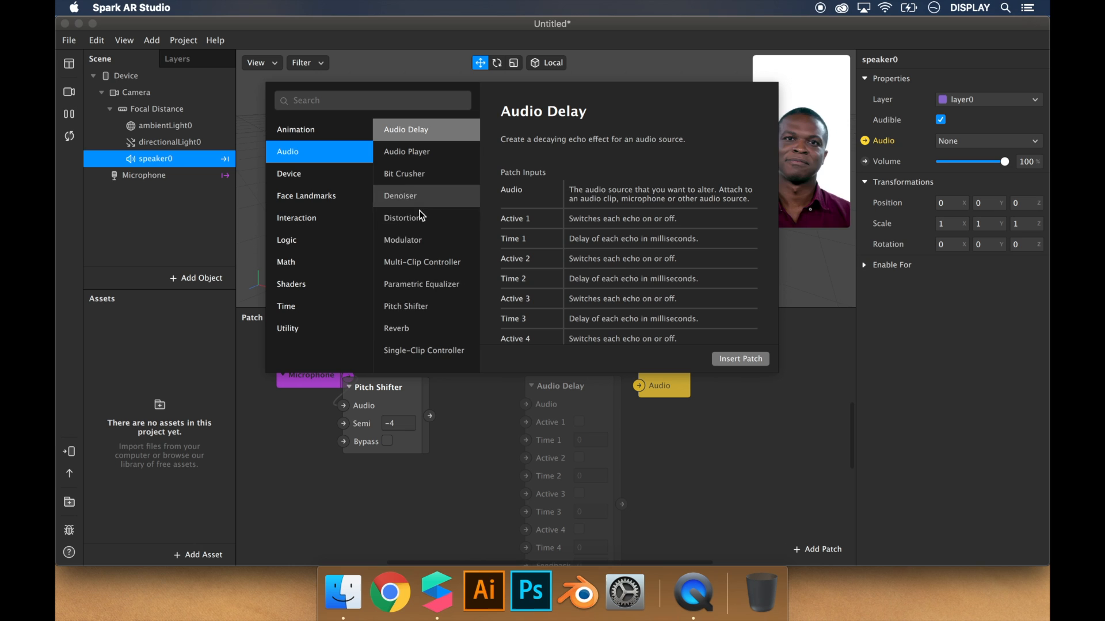
mouse_move(405, 328)
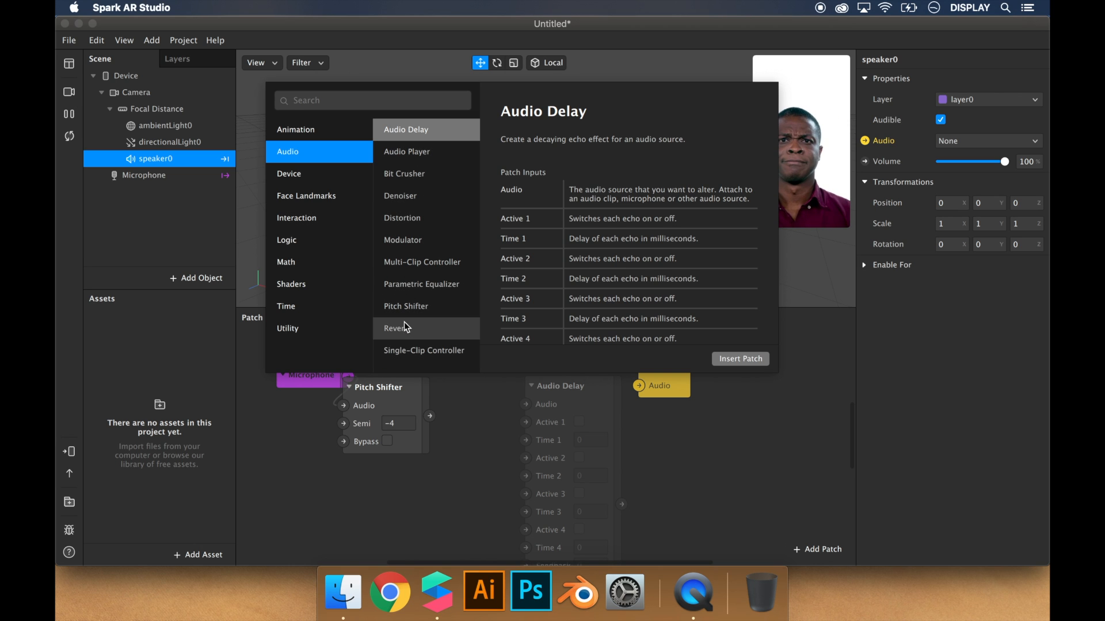
mouse_move(415, 158)
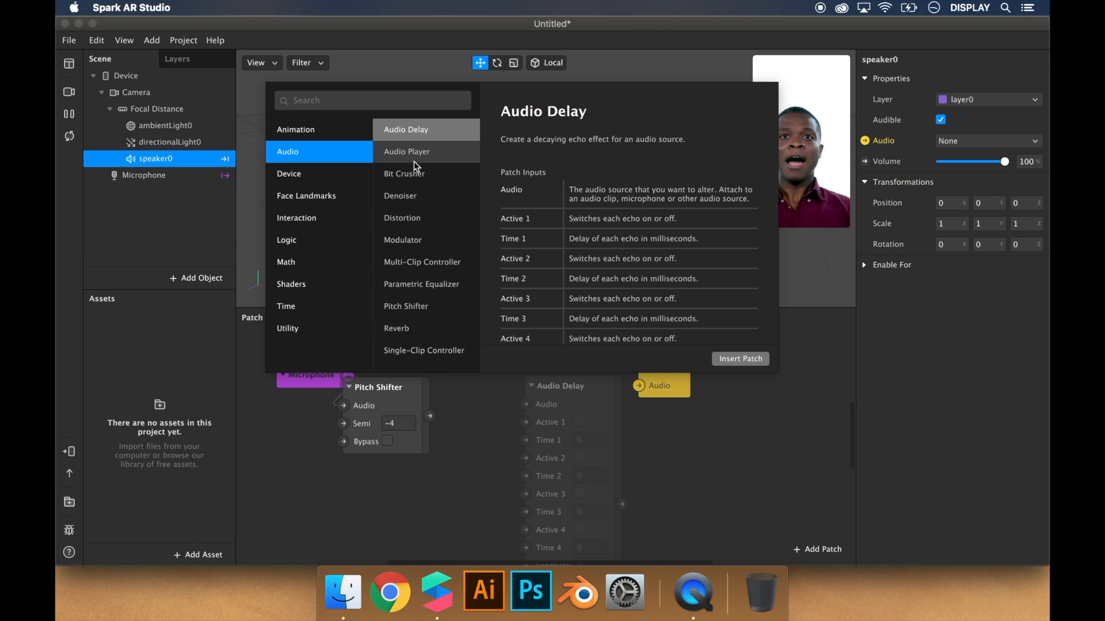
mouse_move(425, 380)
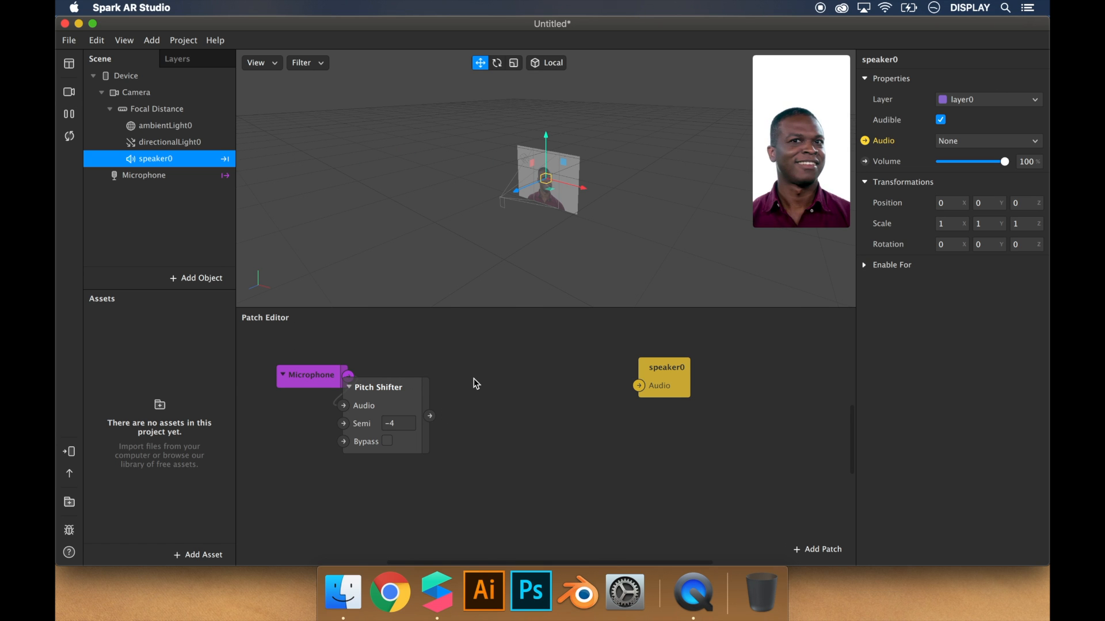
click(817, 549)
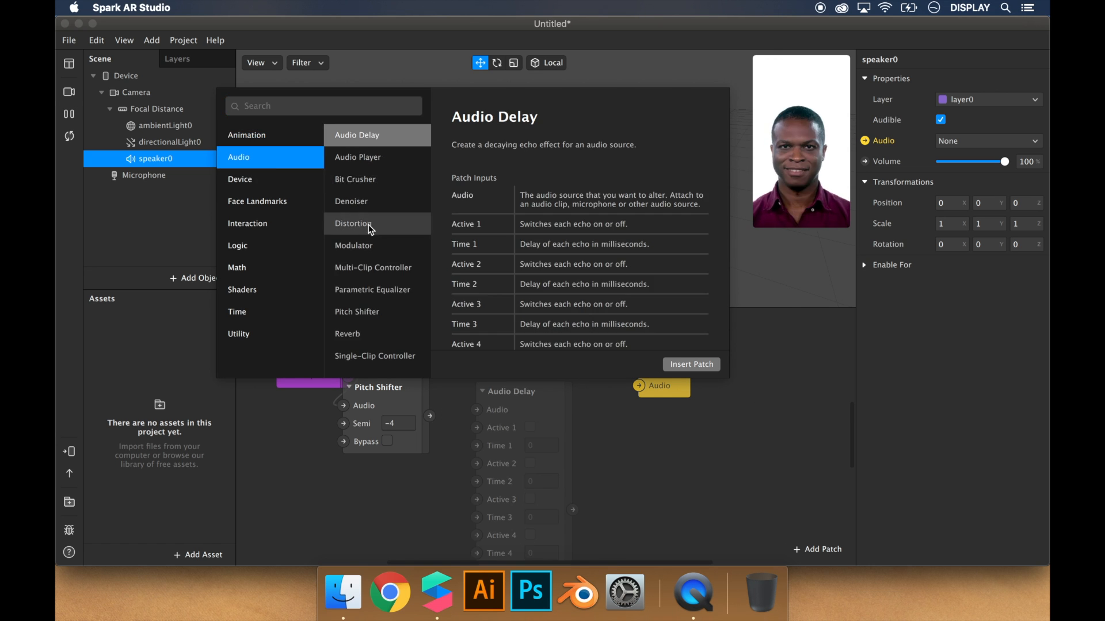
click(357, 333)
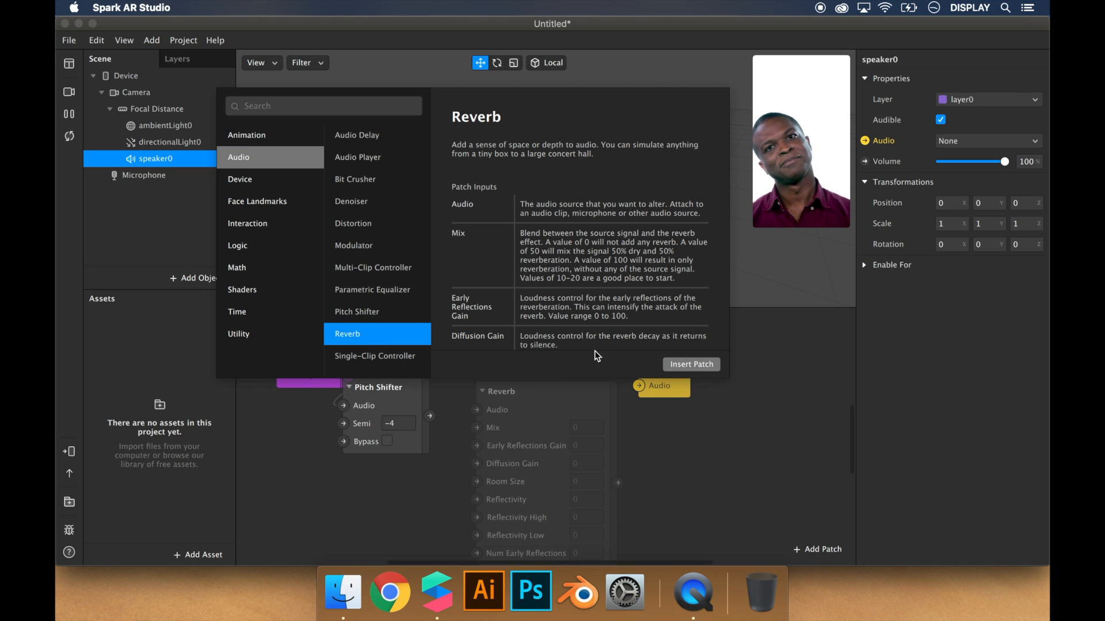
click(690, 364)
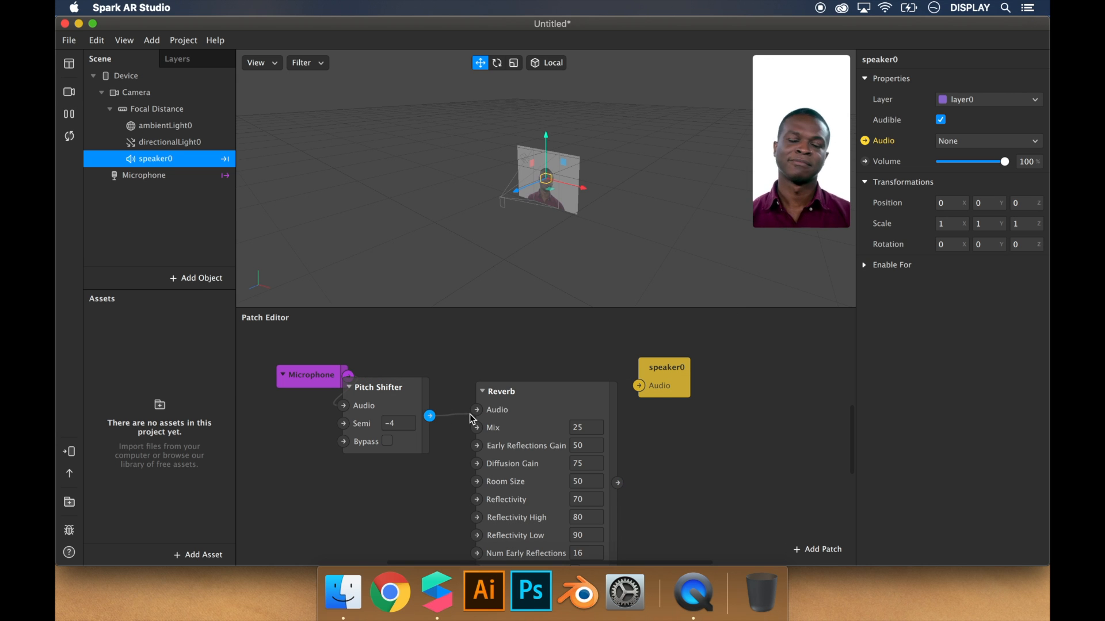